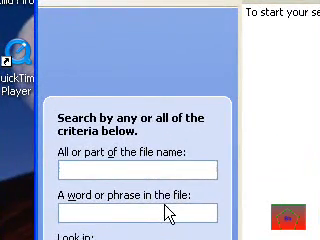
Enter the unwanted program's name (googleearth) as the file-name search term.
type("gbog")
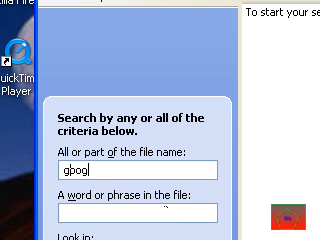
type("googleearth")
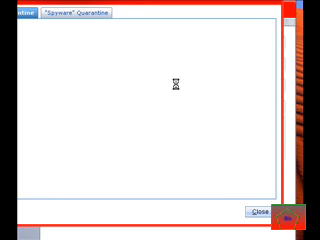
Bring up the Quarantine window from the Trend Micro console.
left_click(78, 22)
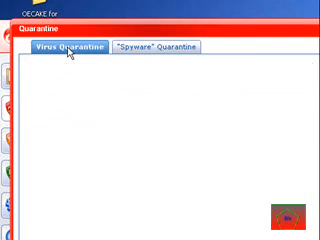
Show the Virus Quarantine list, which has no quarantined files.
left_click(70, 54)
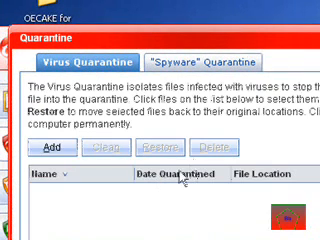